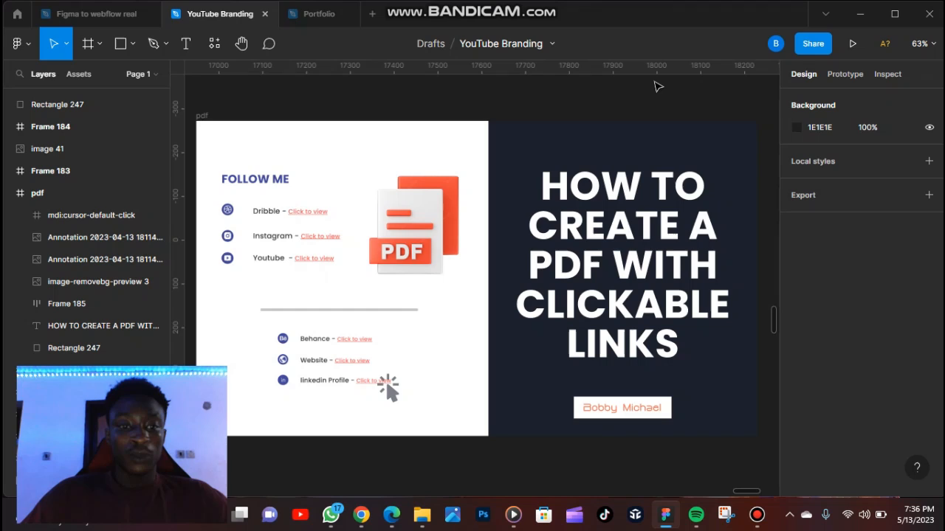
# Step: Open the Portfolio design and scroll down to the contact section's linkedIn text
pyautogui.click(281, 237)
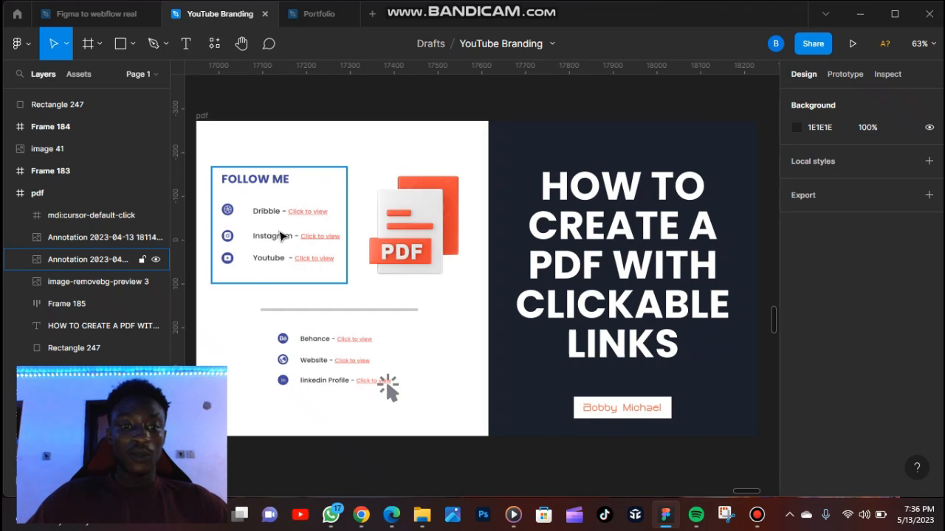
pyautogui.click(369, 321)
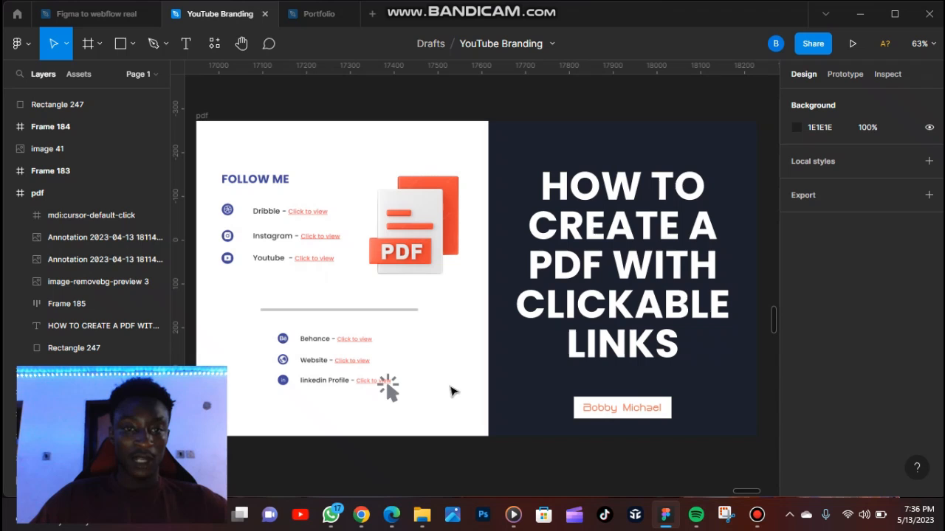
pyautogui.click(319, 13)
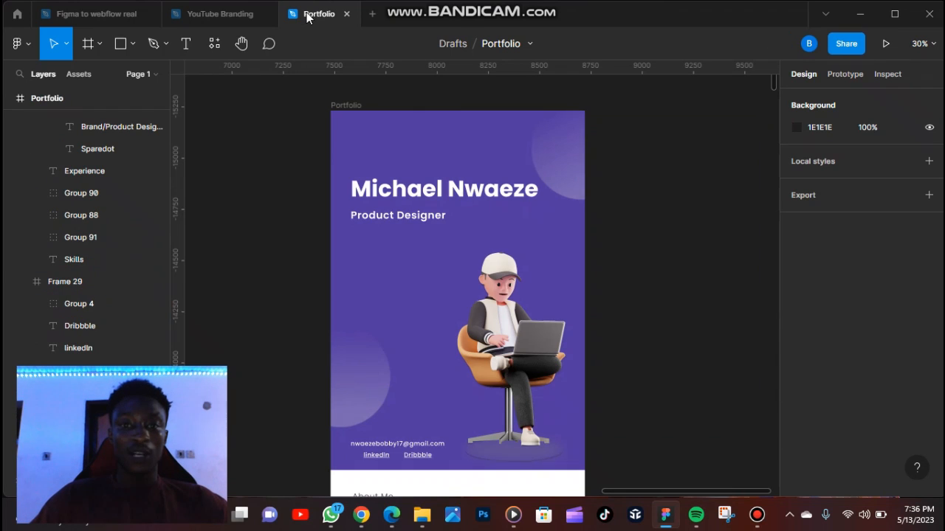
pyautogui.scroll(-3)
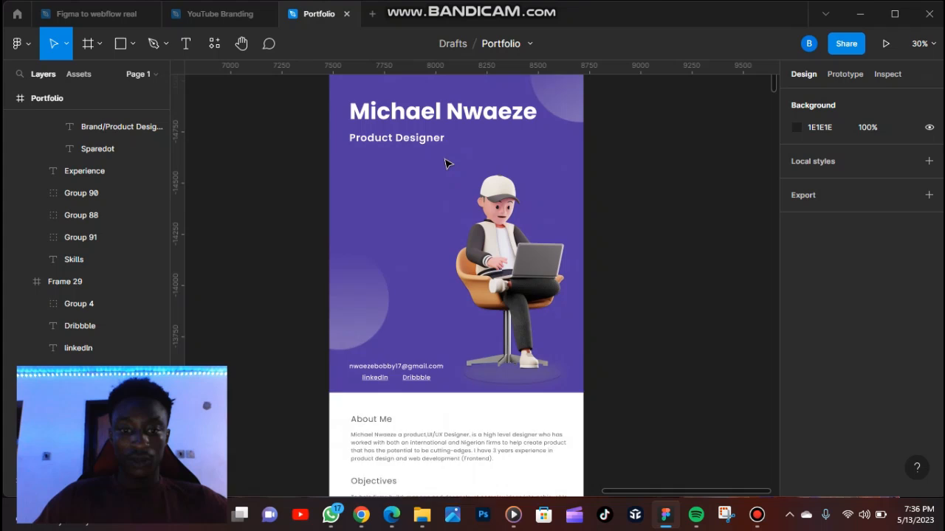
pyautogui.scroll(-3)
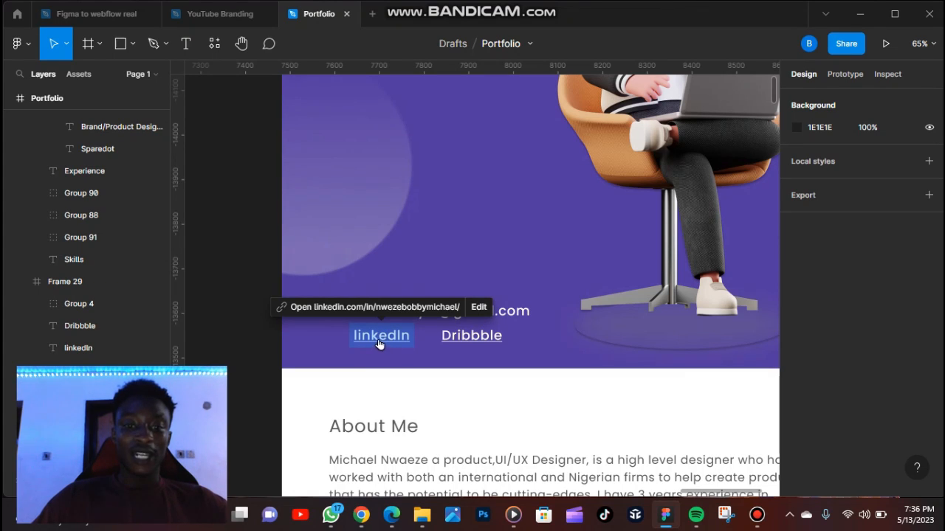
# Step: Open the linkedIn profile link in the browser, then scroll down to the Experience section
pyautogui.click(65, 281)
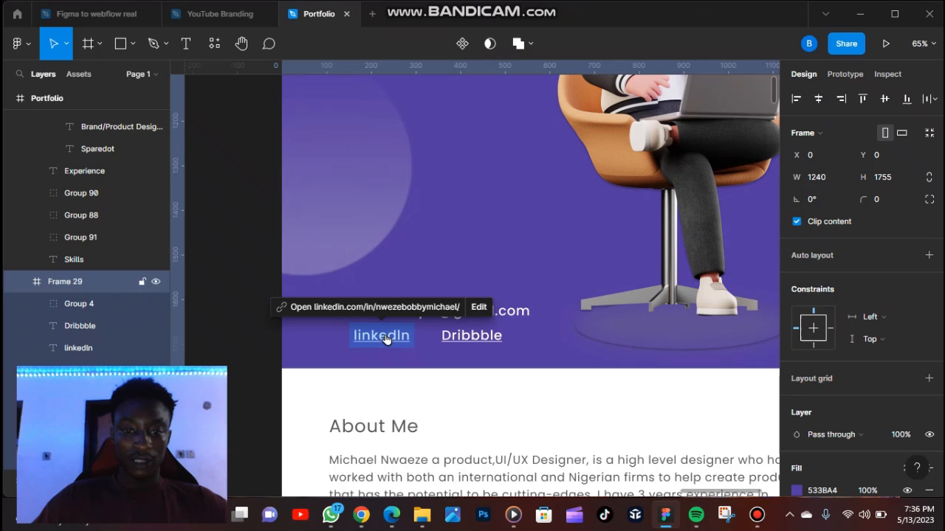
pyautogui.click(381, 335)
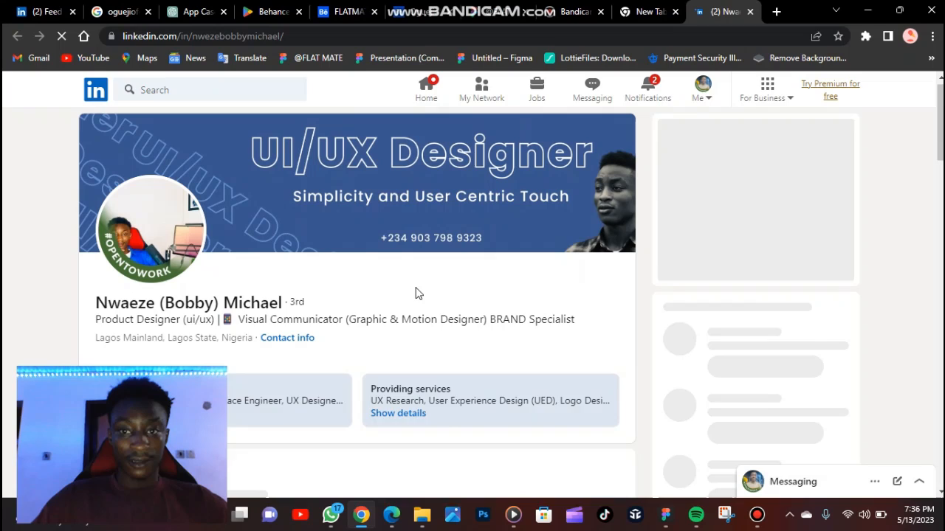
pyautogui.scroll(-3)
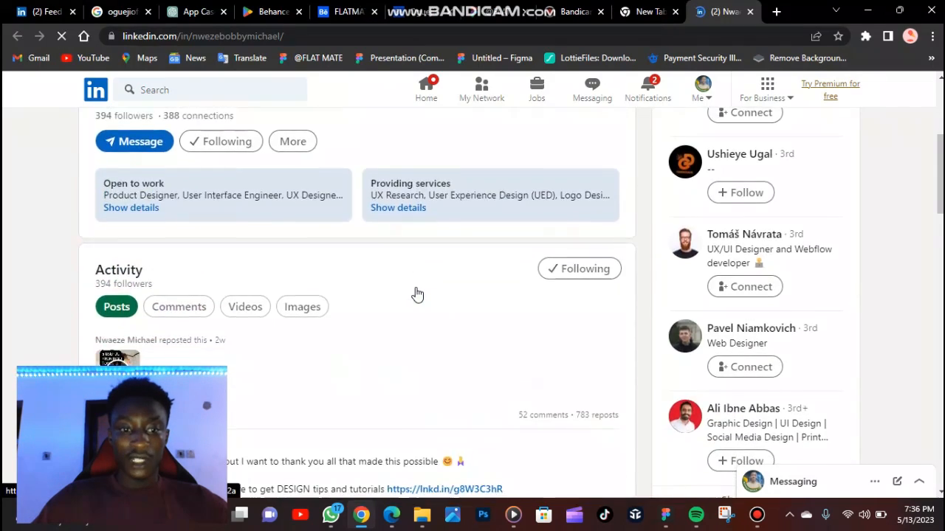
pyautogui.scroll(3)
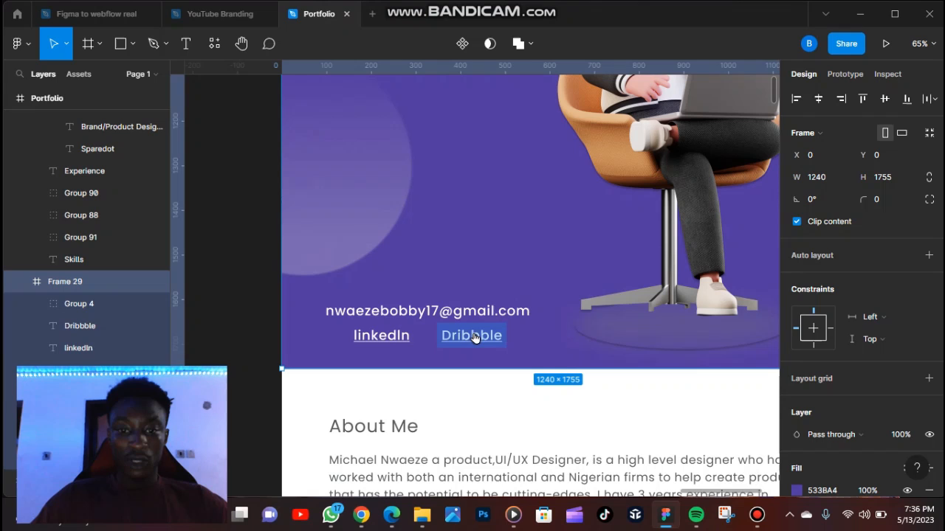
pyautogui.moveTo(471, 335)
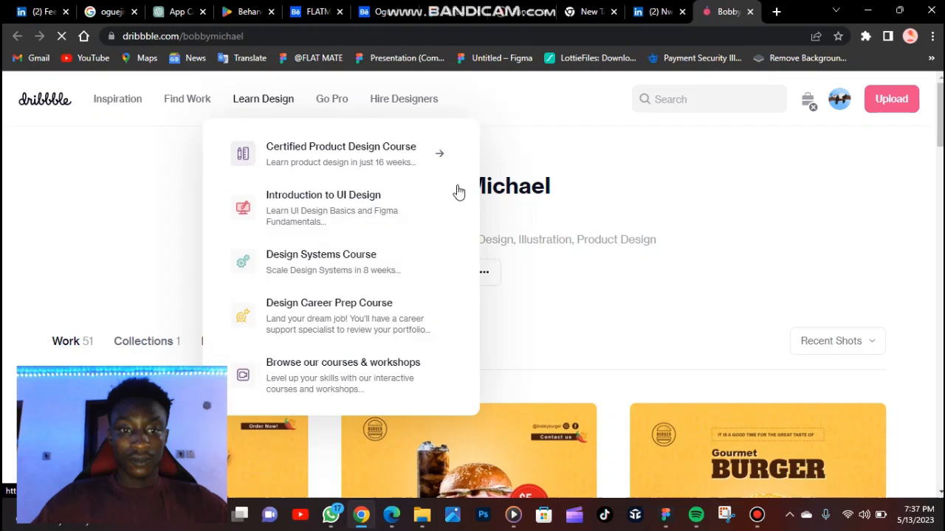
pyautogui.scroll(-3)
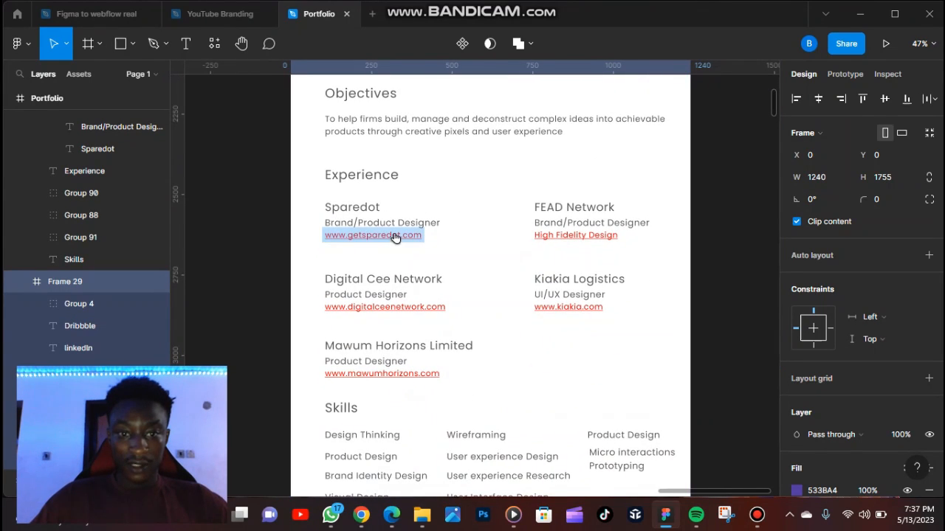
pyautogui.moveTo(464, 266)
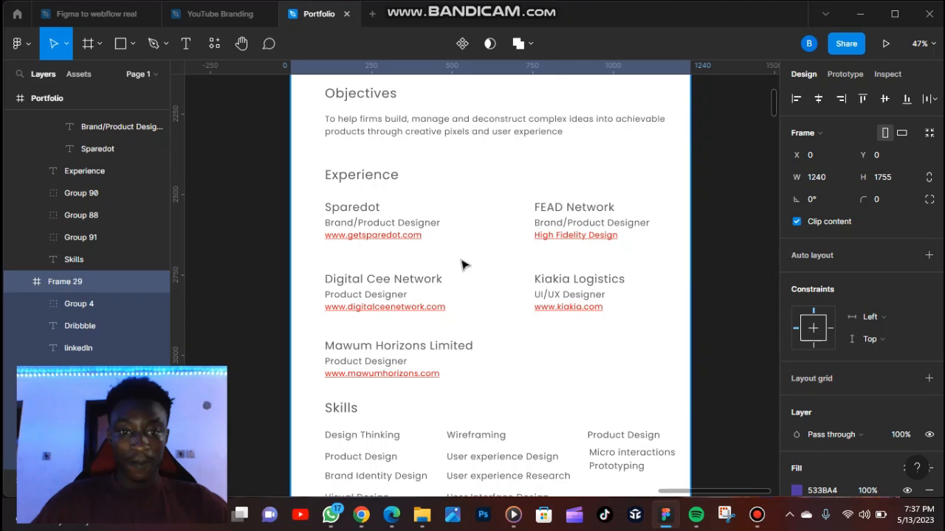
pyautogui.doubleClick(373, 235)
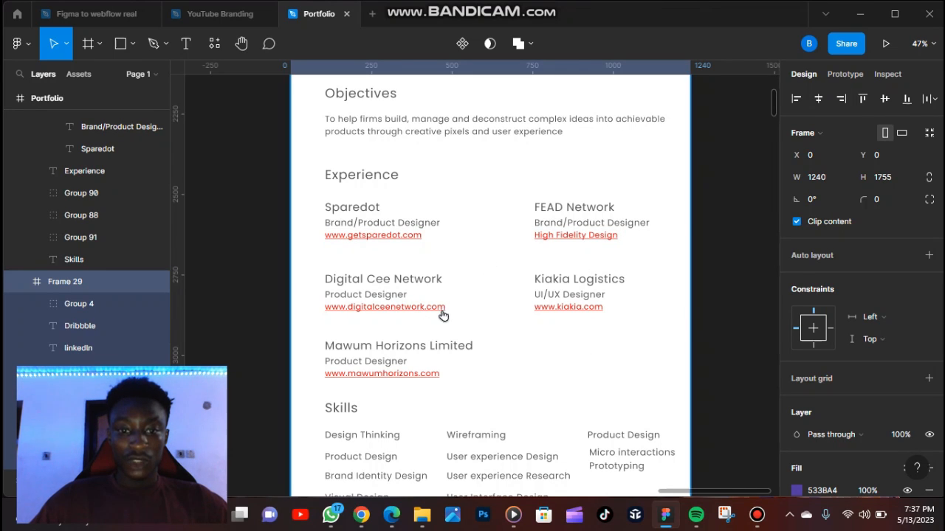
pyautogui.doubleClick(381, 373)
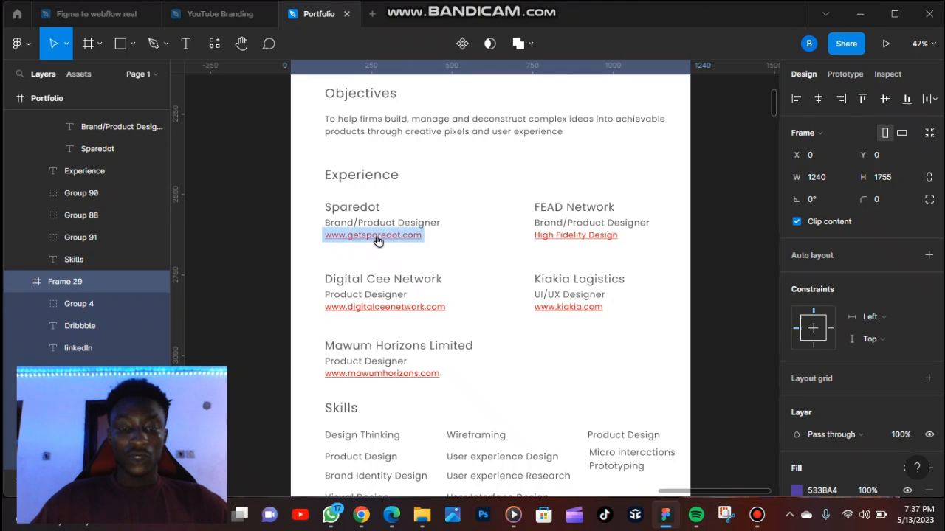
pyautogui.click(372, 235)
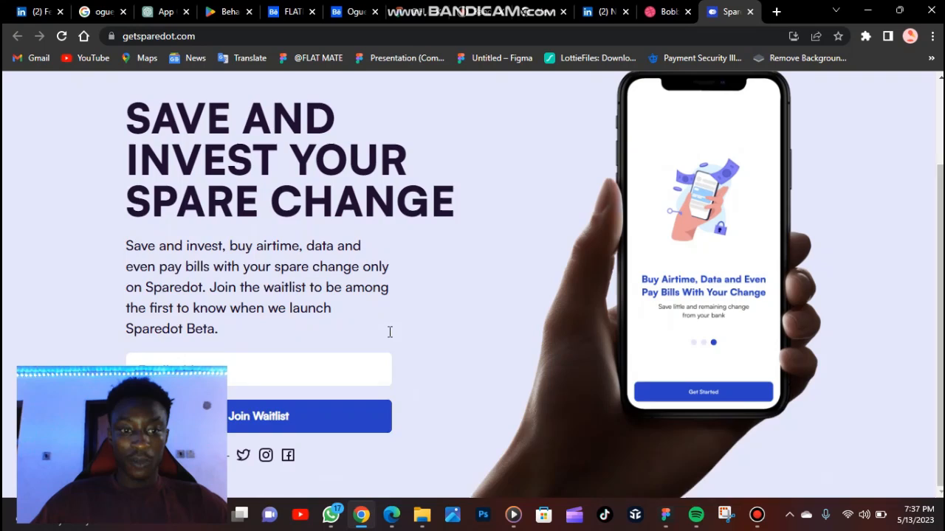
pyautogui.scroll(-3)
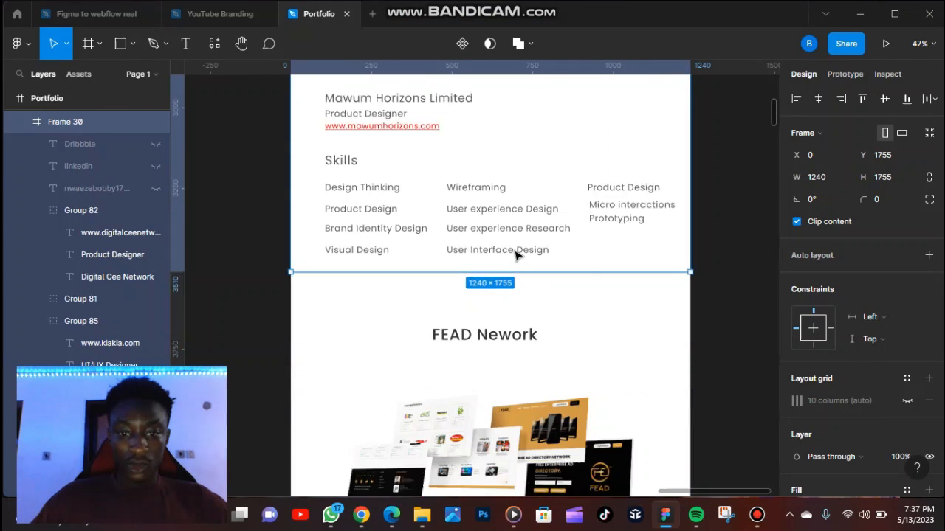
pyautogui.scroll(-3)
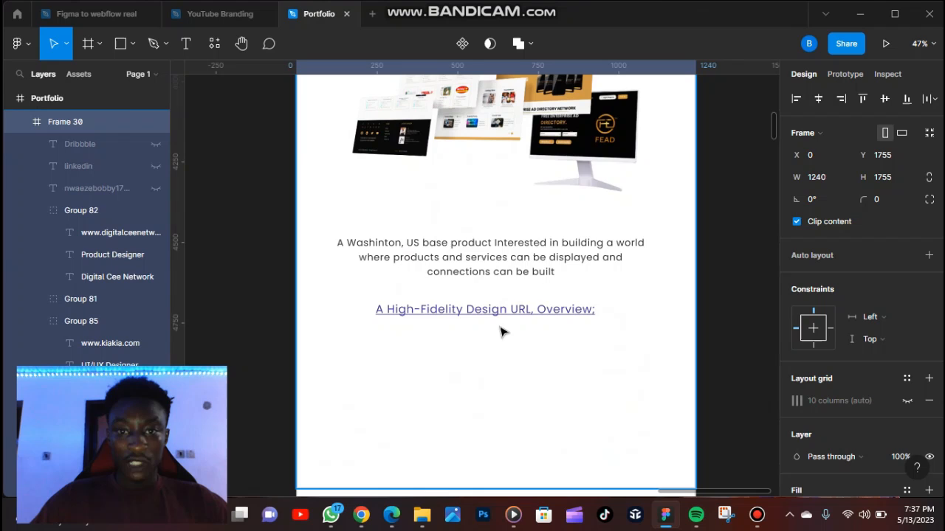
pyautogui.scroll(-3)
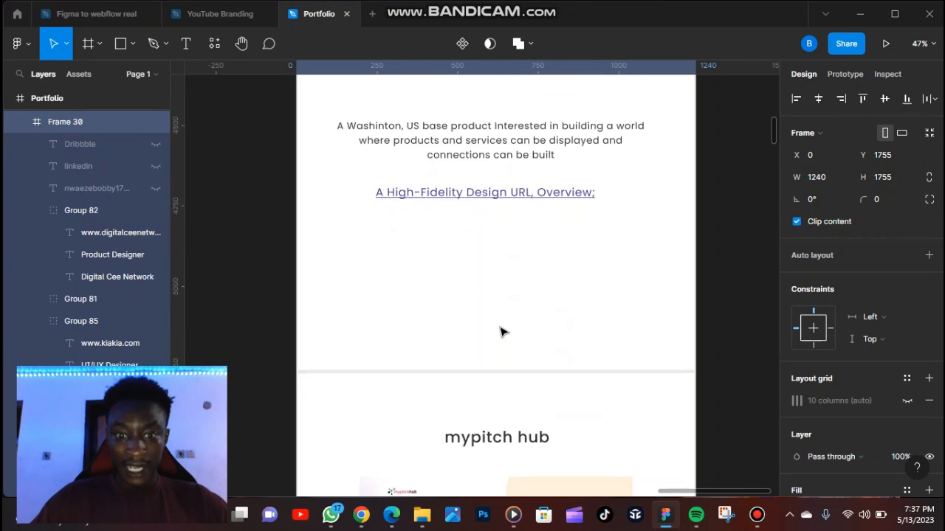
pyautogui.scroll(-3)
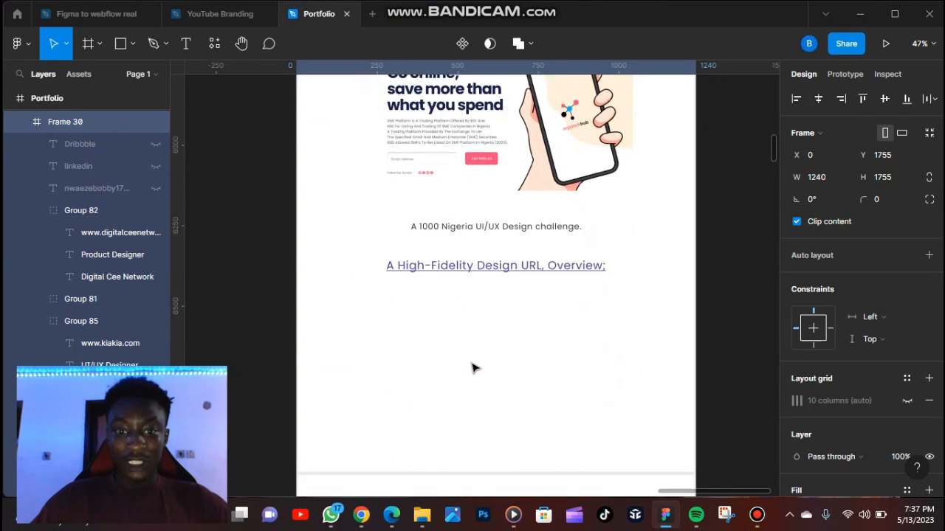
pyautogui.scroll(-3)
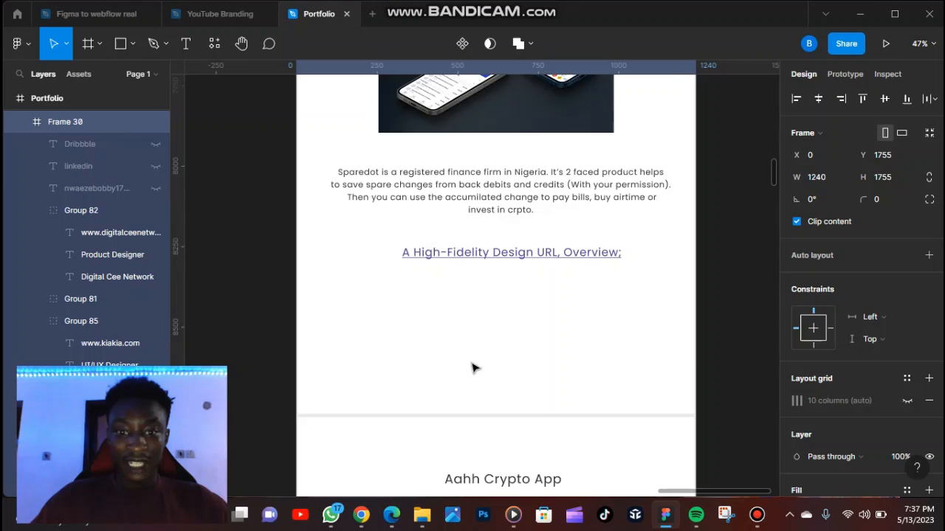
pyautogui.scroll(-3)
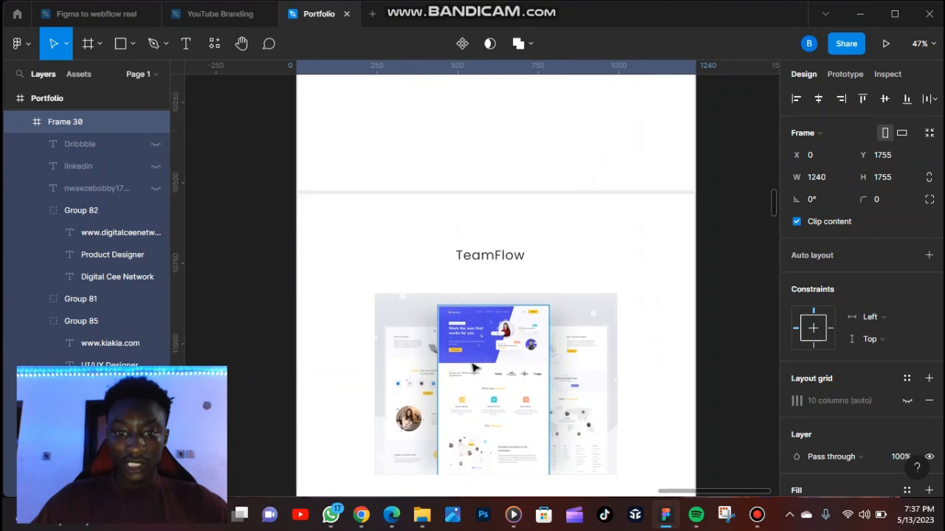
pyautogui.scroll(-3)
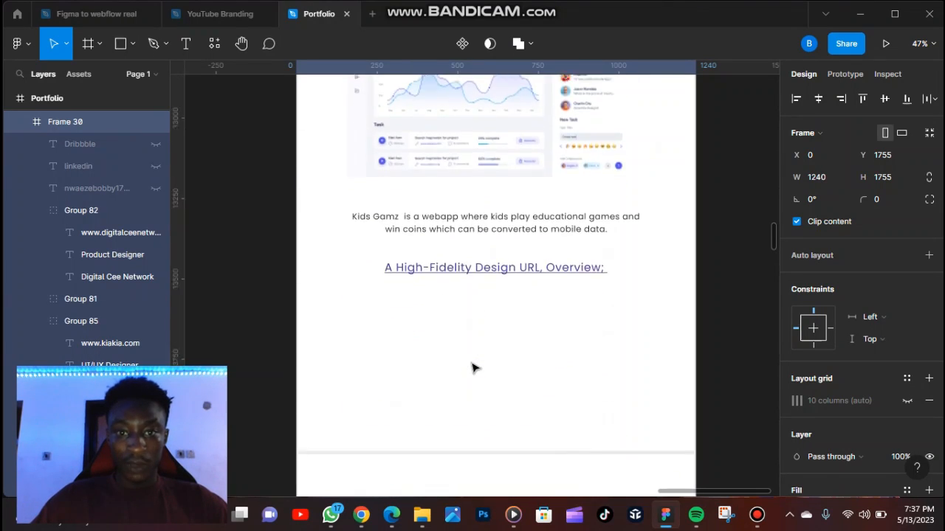
pyautogui.scroll(-3)
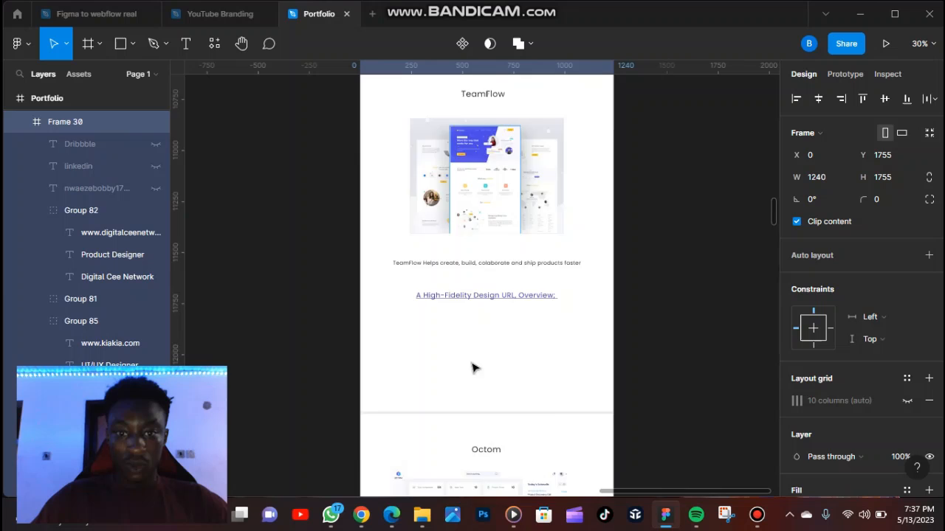
pyautogui.scroll(-3)
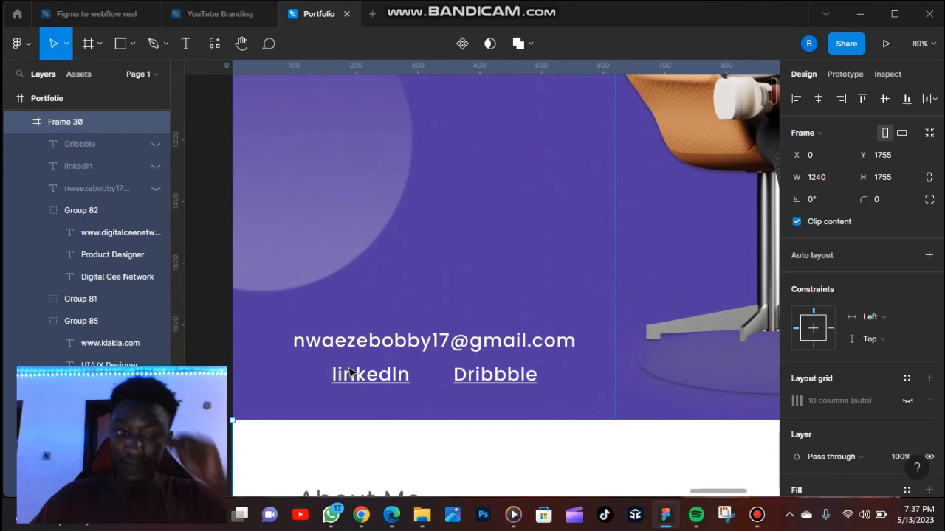
# Step: Select Frame 29 and export it as a PDF
pyautogui.click(185, 43)
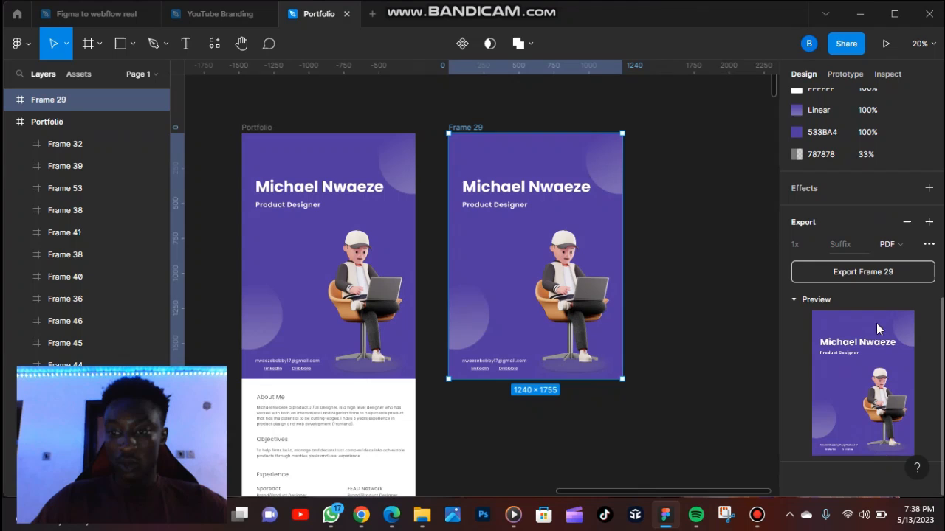
pyautogui.click(862, 271)
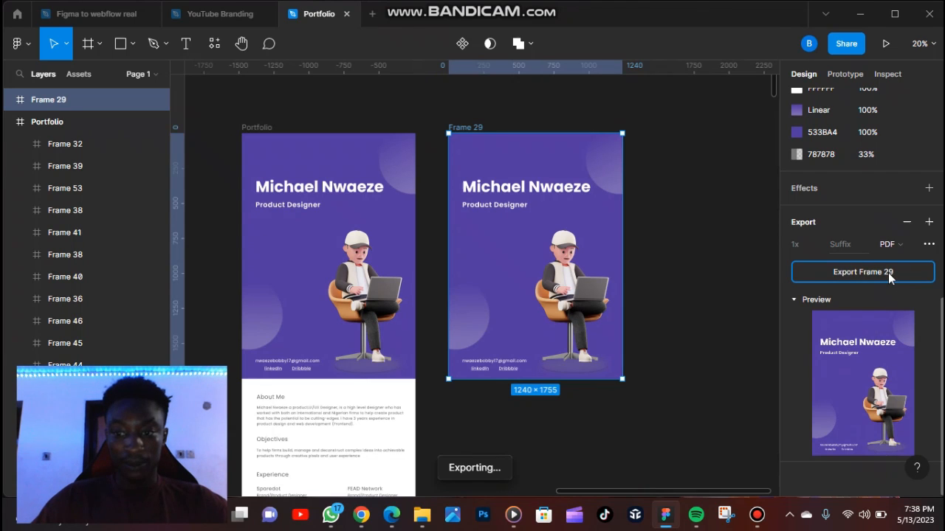
# Step: Locate Frame 29.pdf under Today in the Downloads folder
pyautogui.click(862, 271)
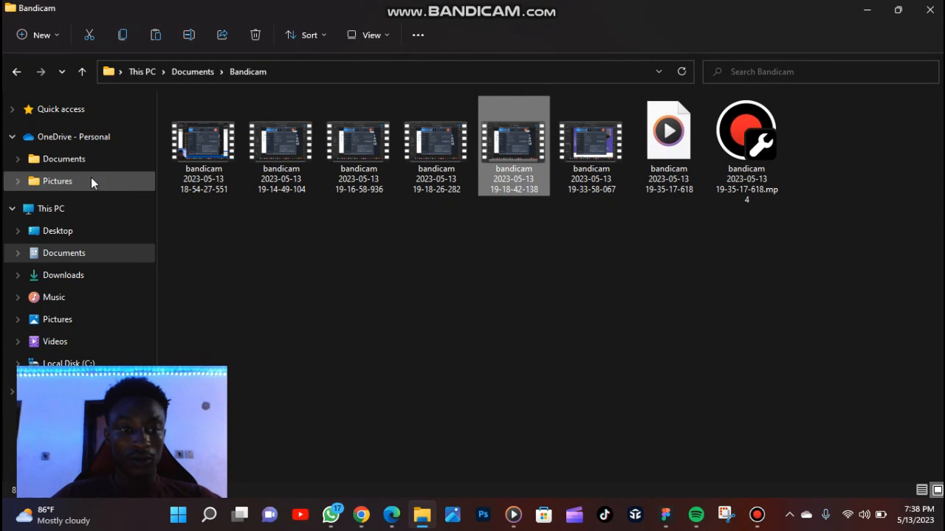
pyautogui.moveTo(63, 274)
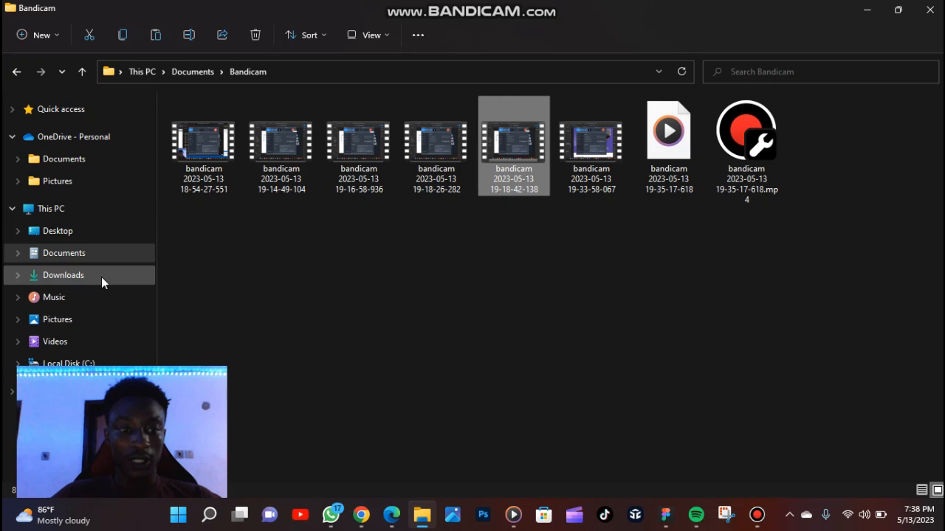
pyautogui.click(63, 274)
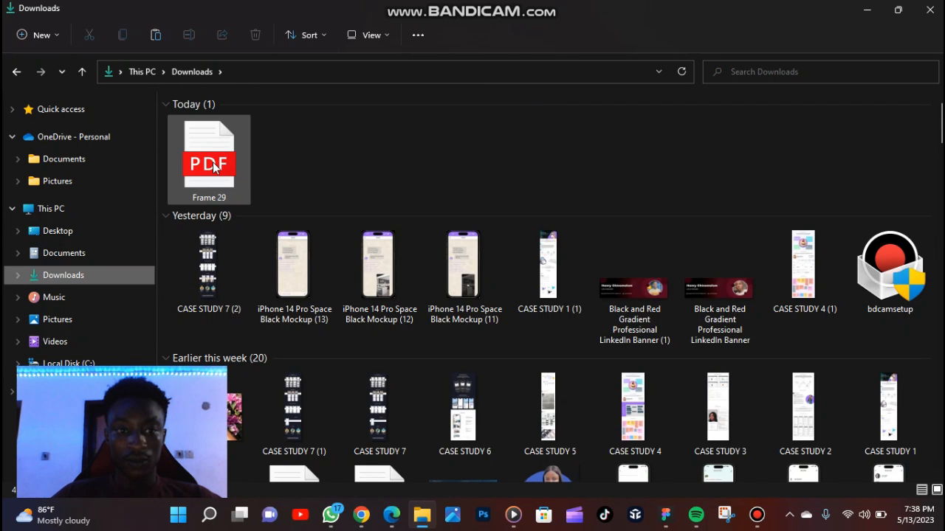
# Step: Open Frame 29.pdf in Edge and test its Dribbble and linkedIn links
pyautogui.doubleClick(209, 155)
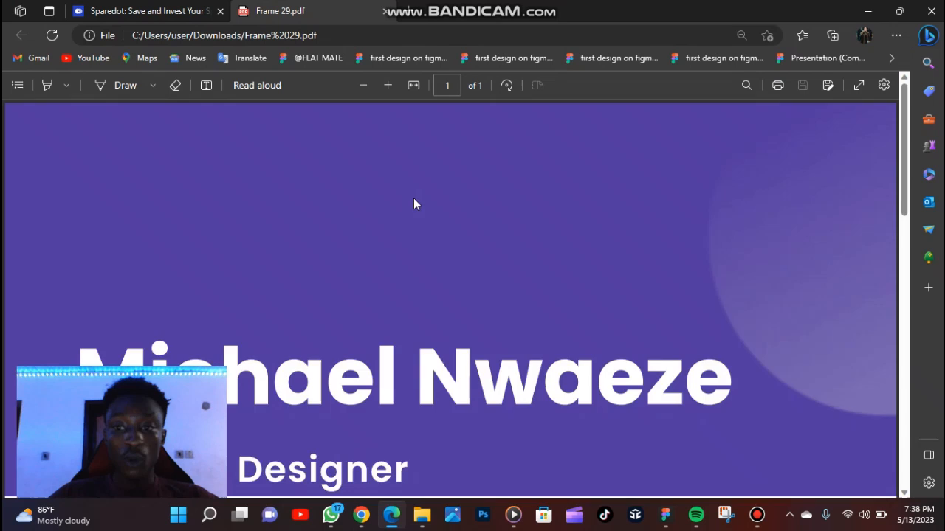
pyautogui.scroll(-3)
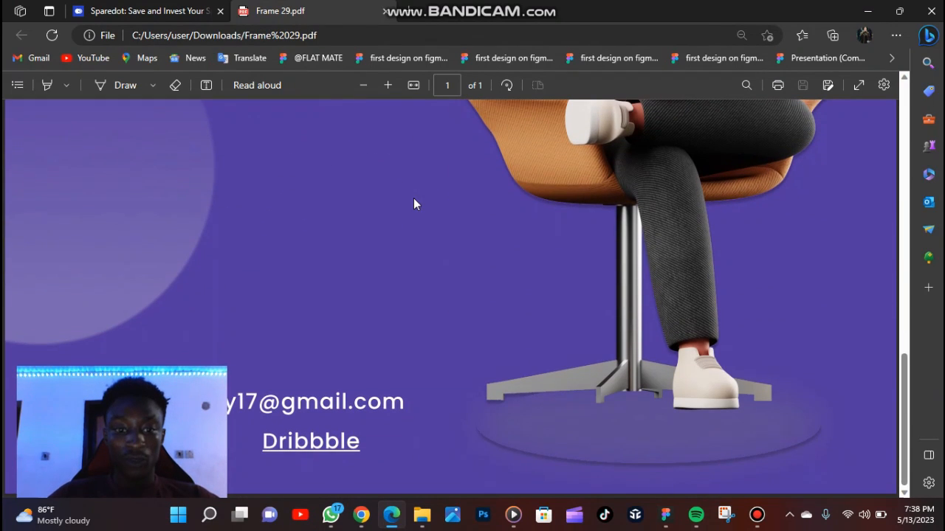
pyautogui.moveTo(310, 443)
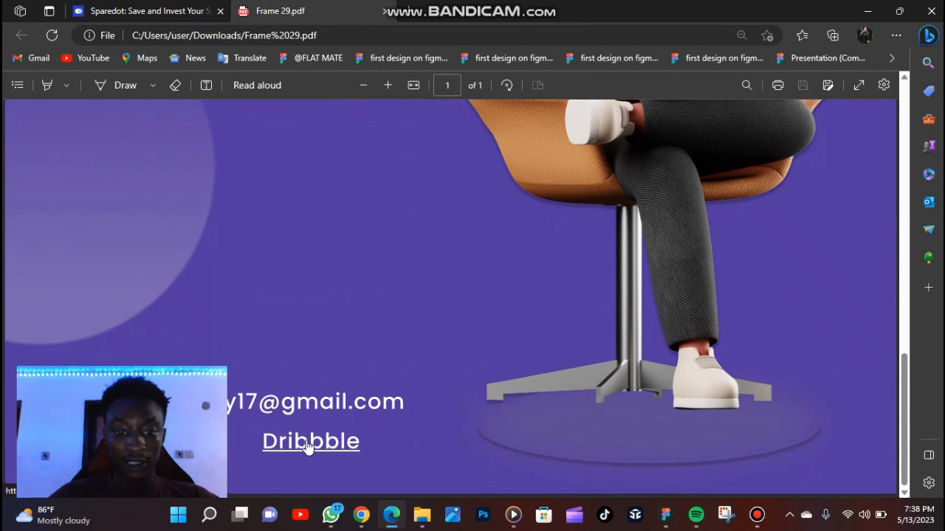
pyautogui.click(310, 441)
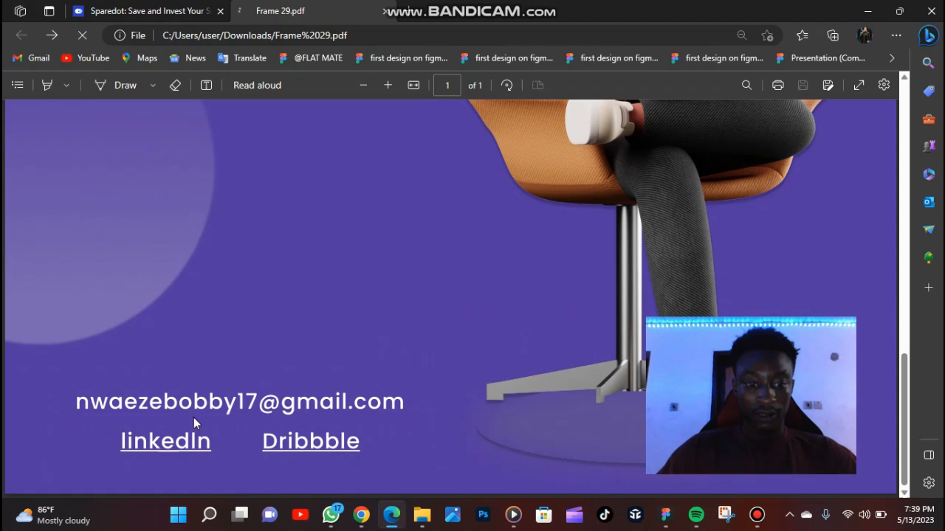
pyautogui.click(165, 440)
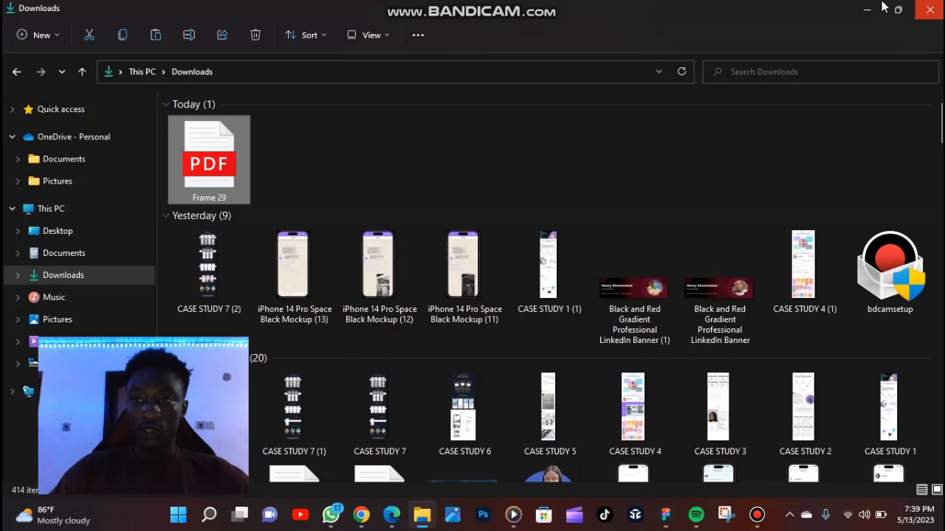
pyautogui.click(665, 514)
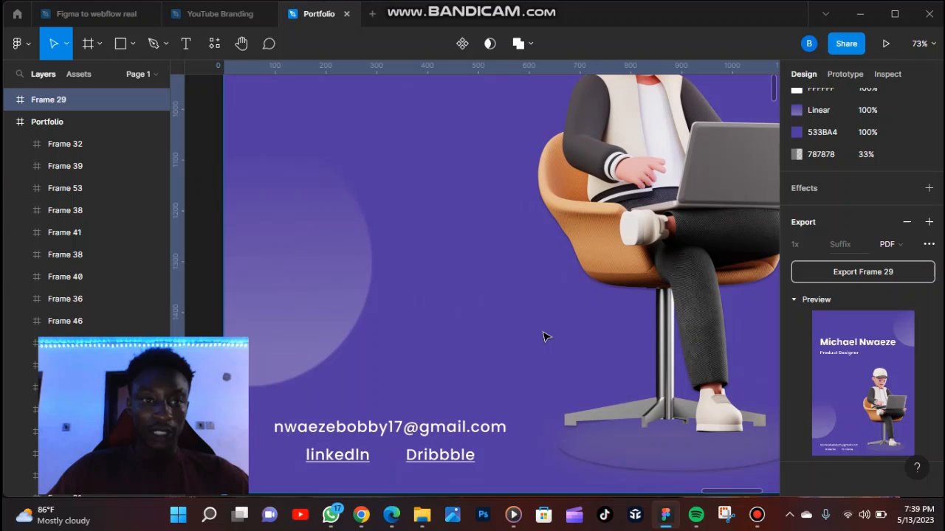
# Step: Add a 'LinkedIn' text label near the top of Frame 29
pyautogui.click(185, 44)
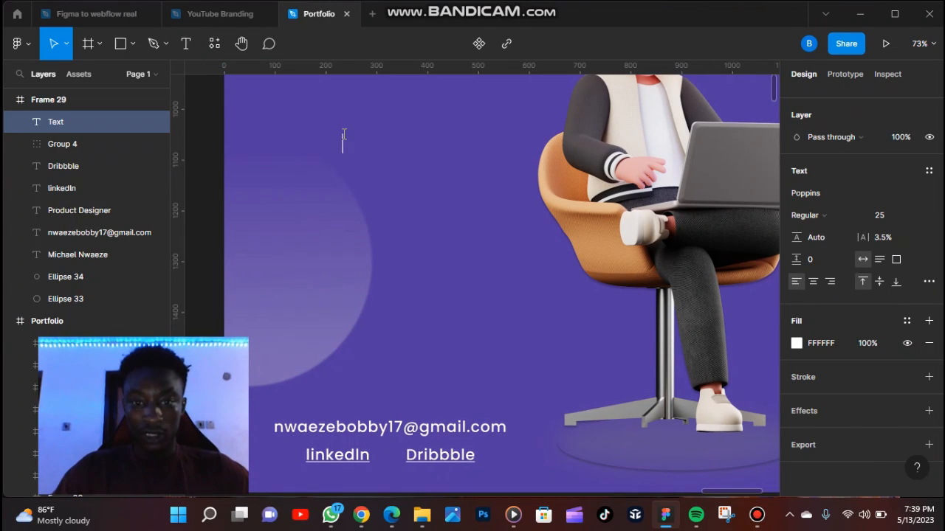
pyautogui.write('Li')
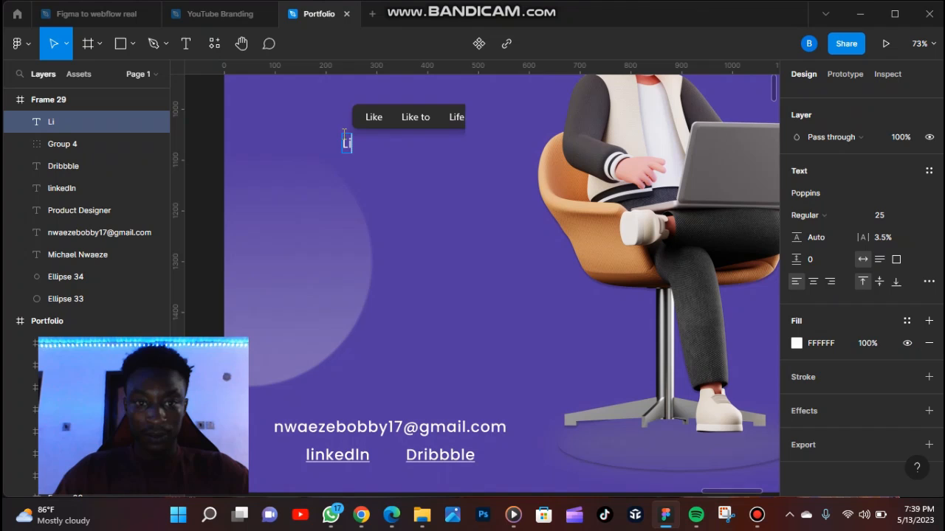
pyautogui.write('n')
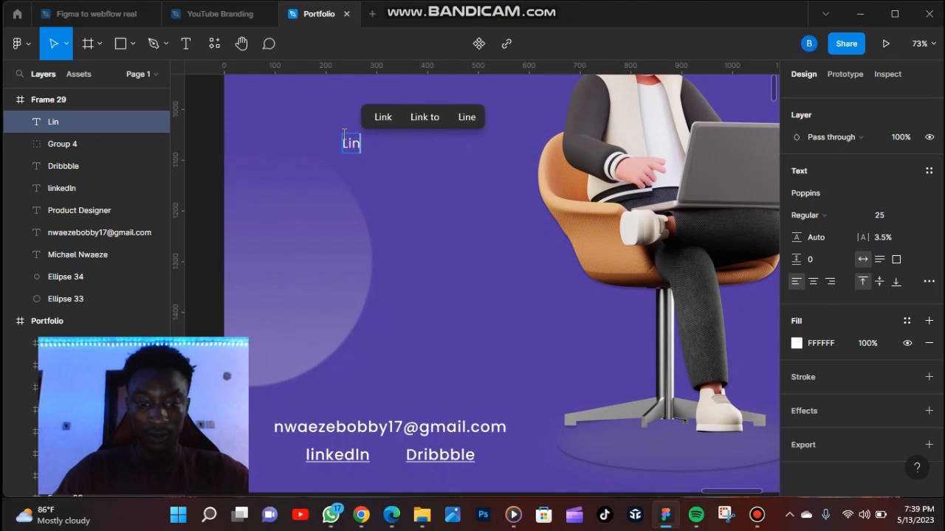
pyautogui.write('kedIn')
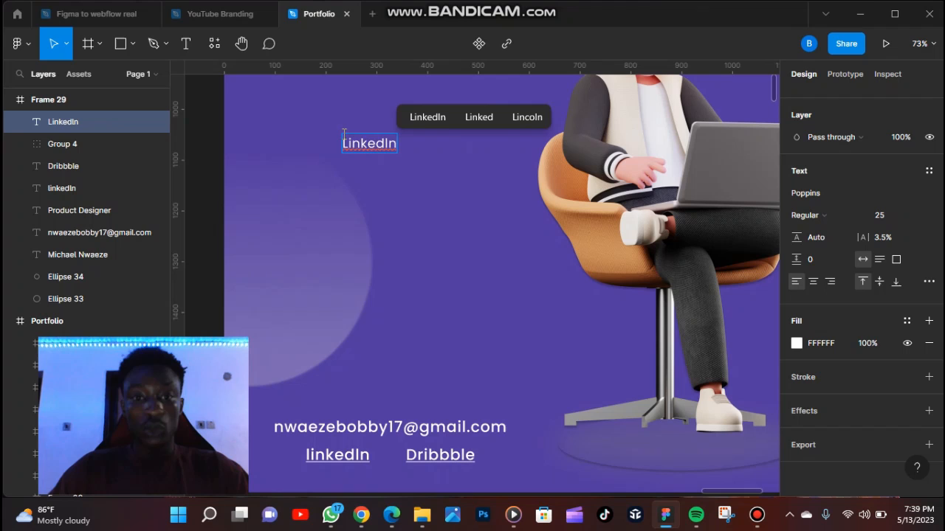
pyautogui.click(337, 454)
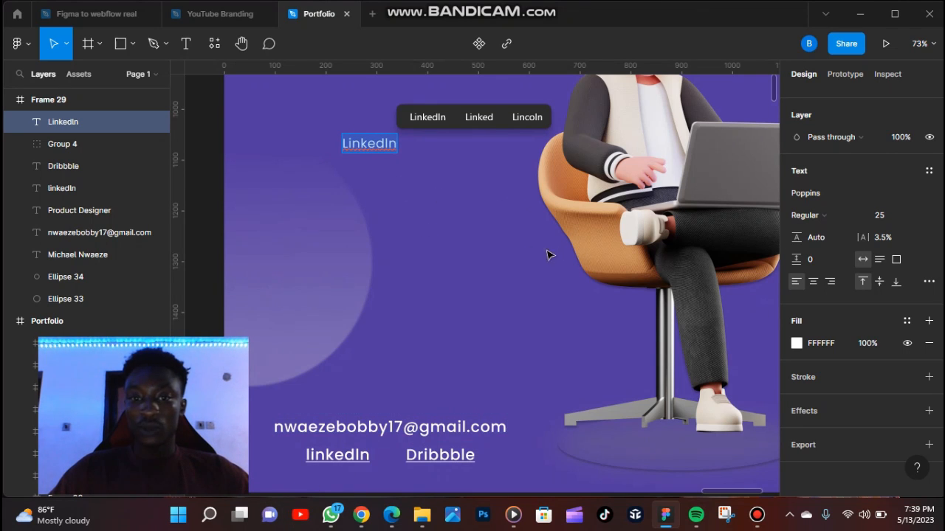
pyautogui.moveTo(657, 295)
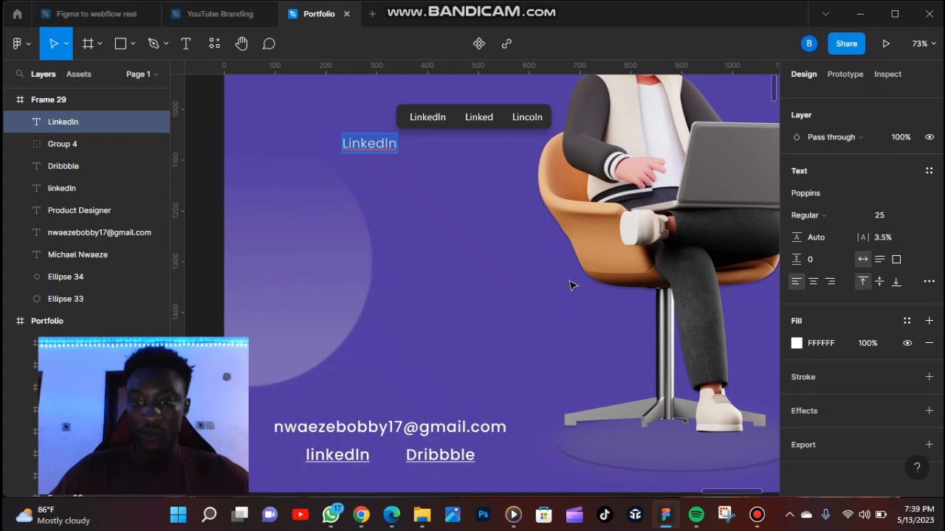
pyautogui.click(369, 144)
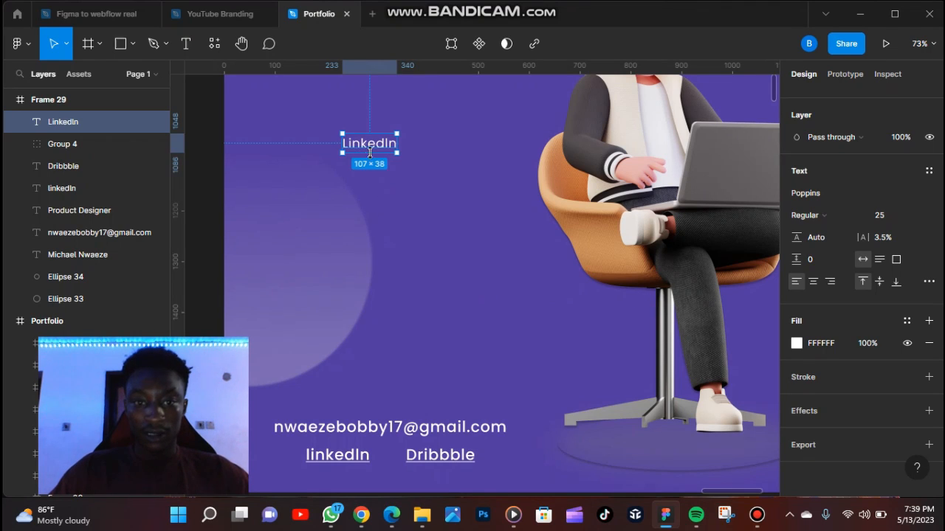
pyautogui.doubleClick(369, 143)
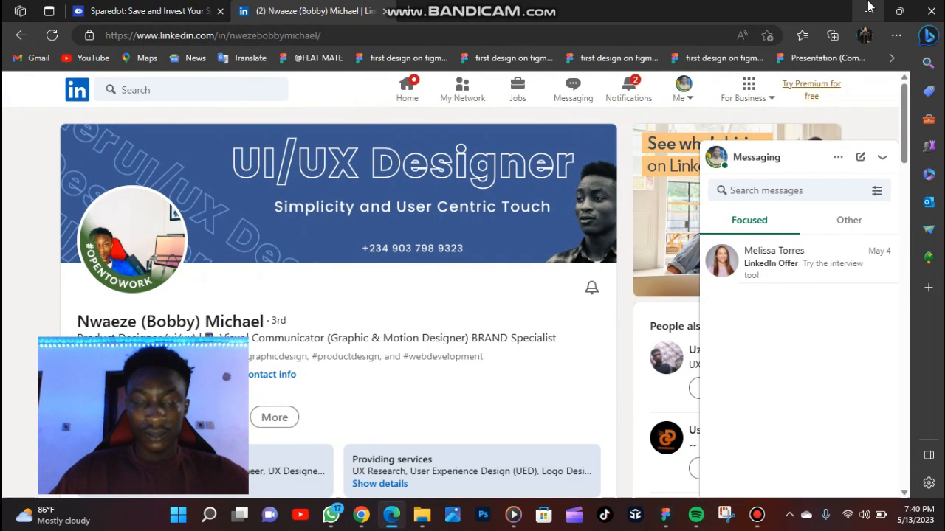
# Step: Copy the LinkedIn profile's web address from the Edge address bar
pyautogui.click(317, 13)
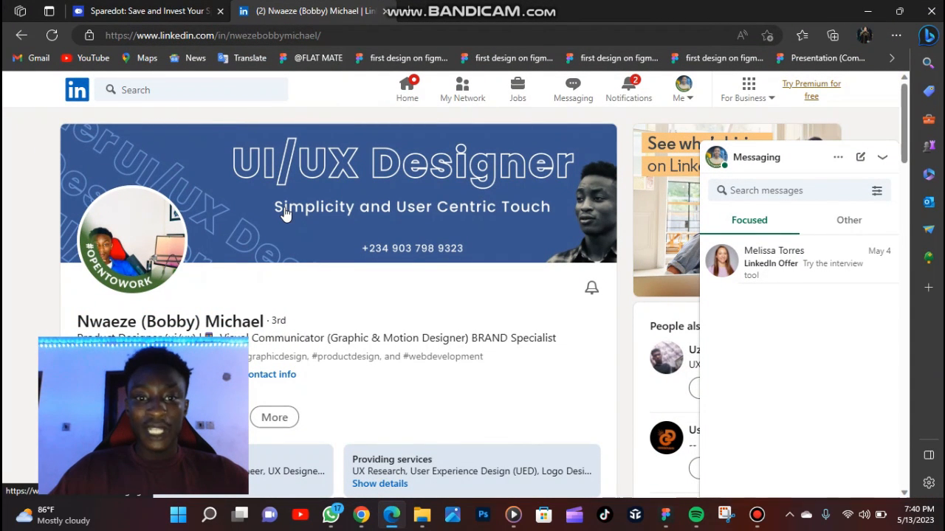
pyautogui.moveTo(336, 62)
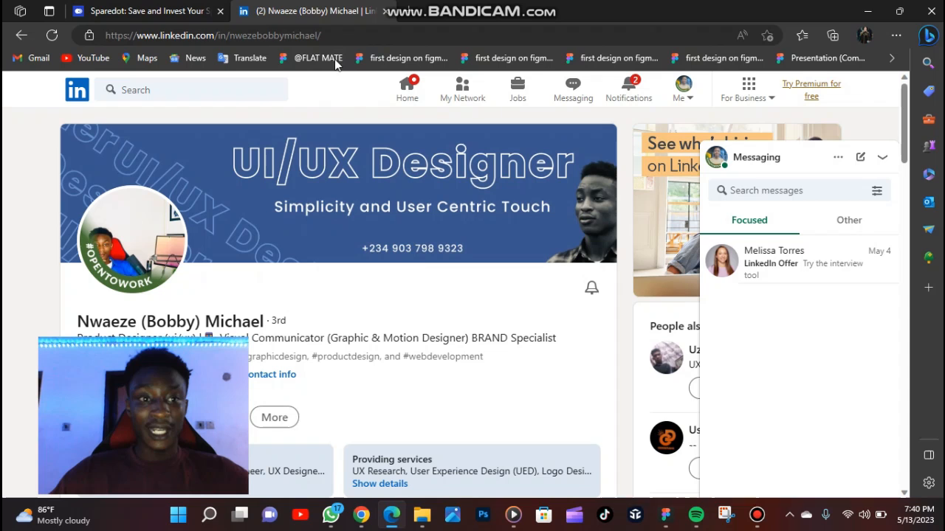
pyautogui.scroll(-3)
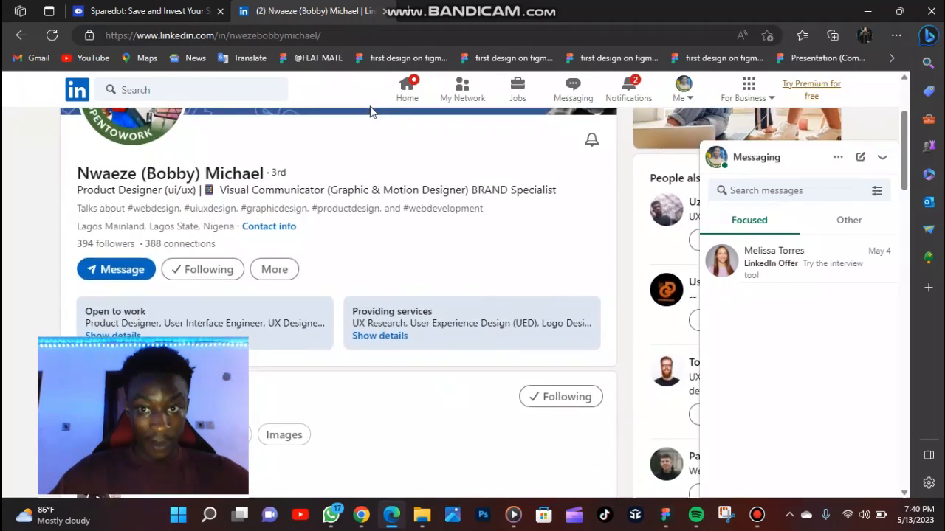
pyautogui.scroll(3)
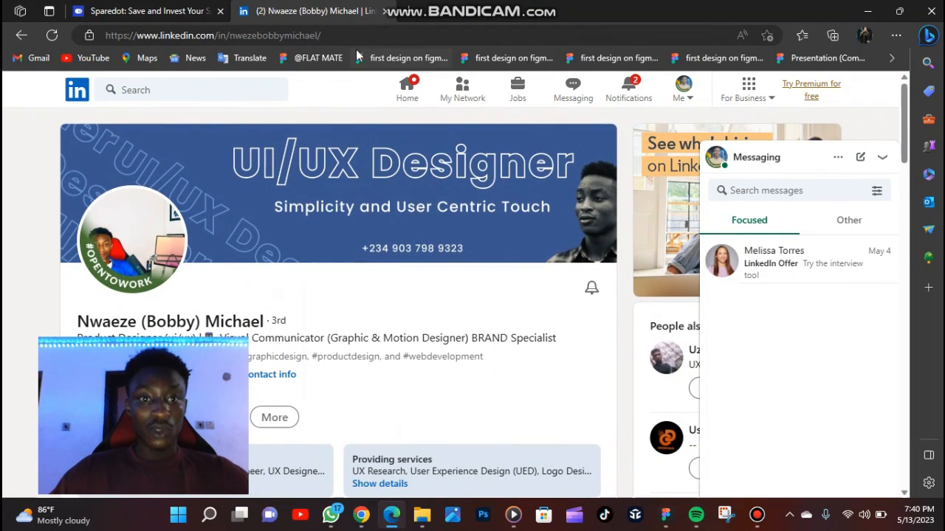
pyautogui.click(212, 35)
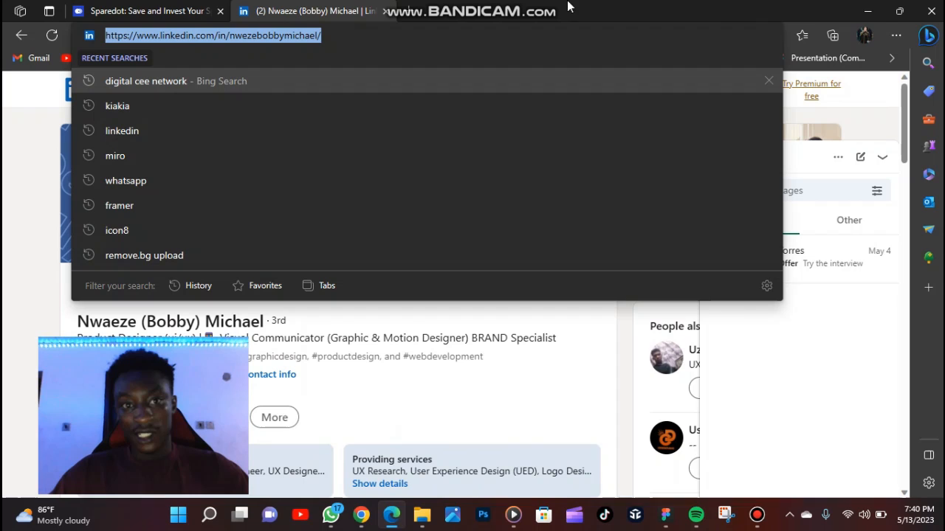
pyautogui.click(319, 13)
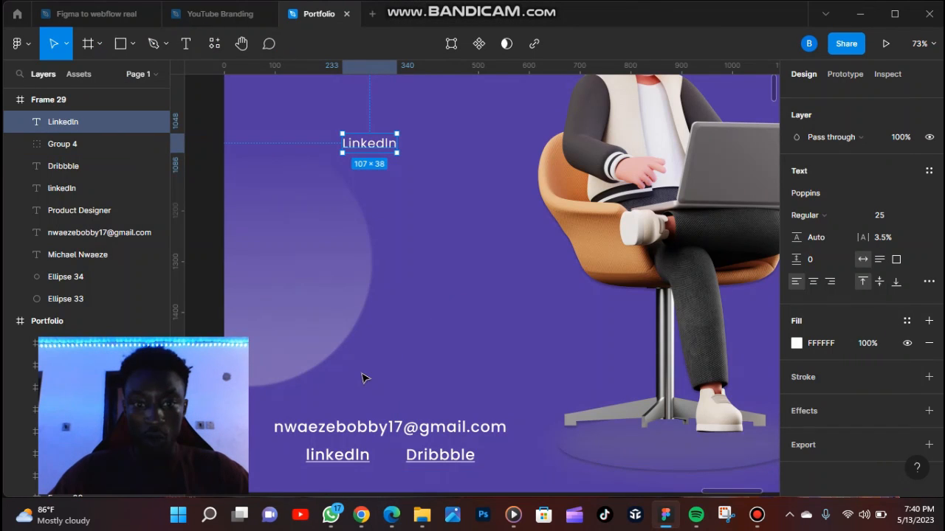
# Step: Link the new LinkedIn text to the copied LinkedIn profile URL
pyautogui.doubleClick(369, 143)
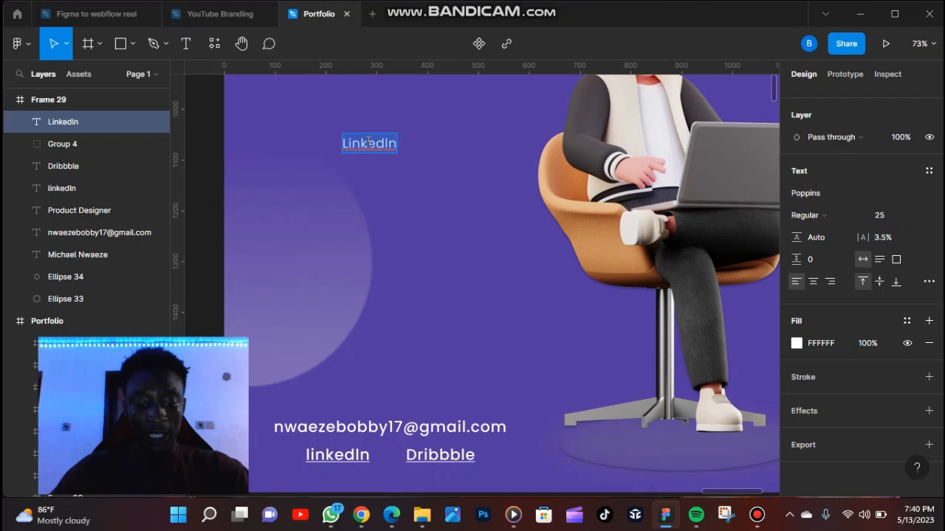
pyautogui.click(506, 43)
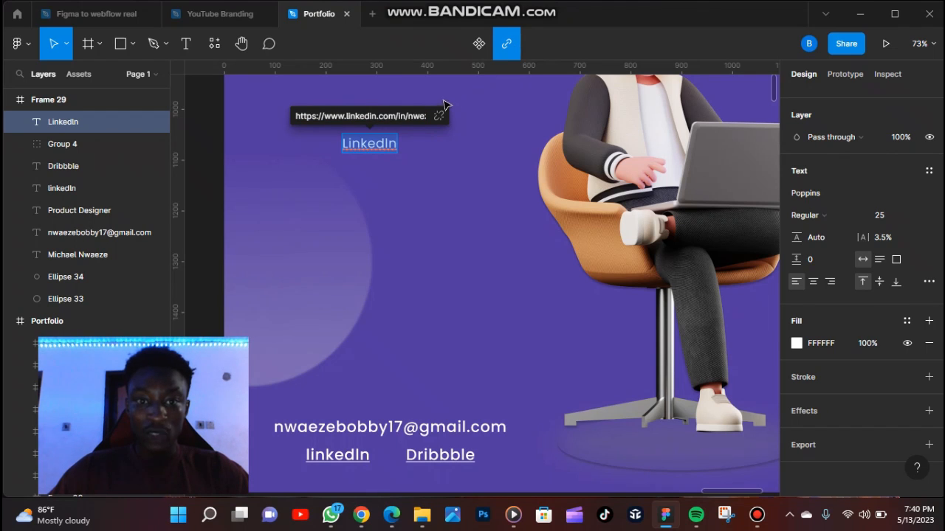
pyautogui.moveTo(406, 112)
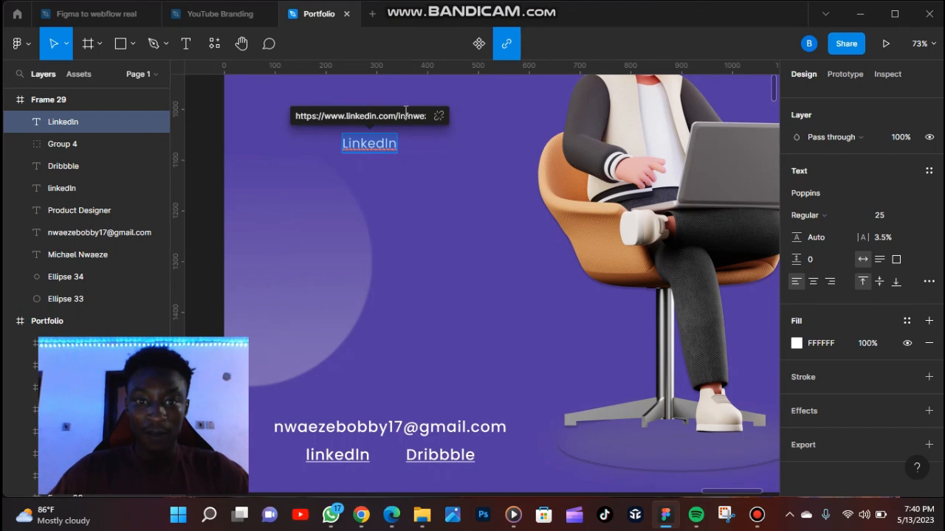
pyautogui.moveTo(454, 104)
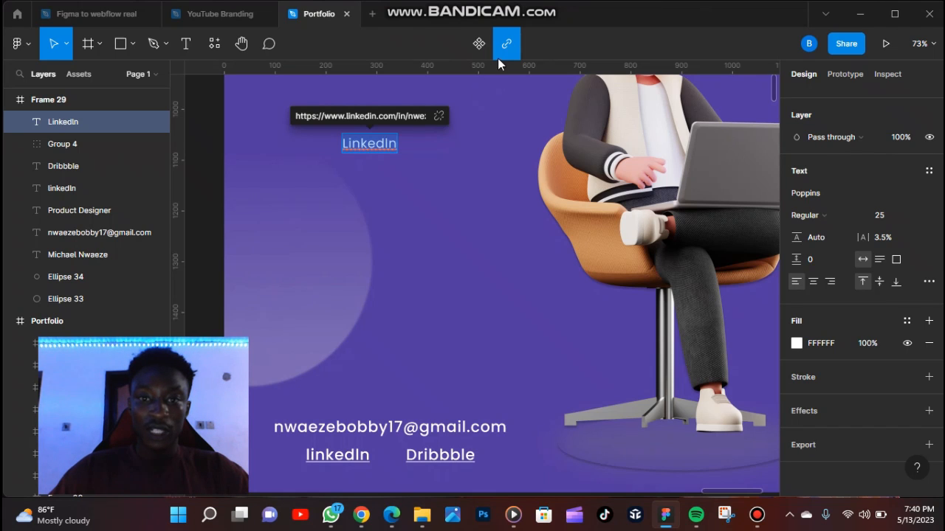
pyautogui.moveTo(249, 112)
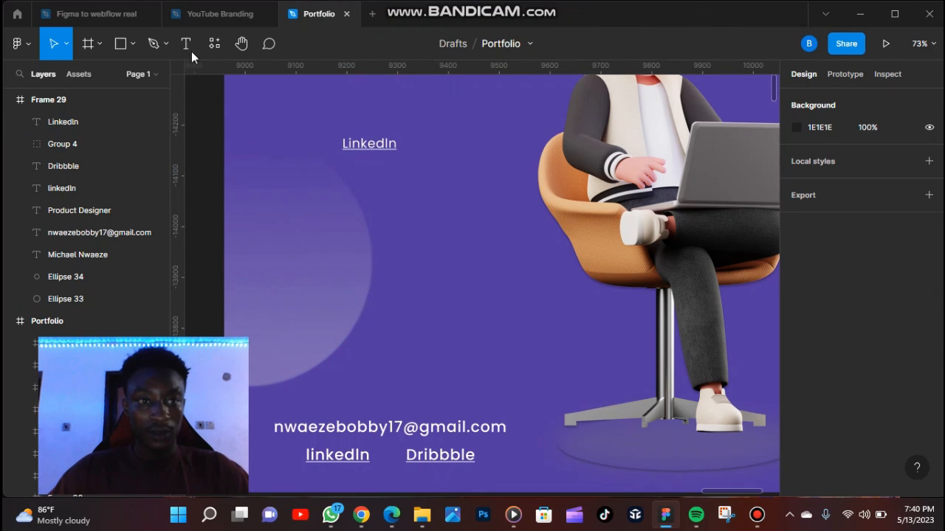
# Step: Type a second 'LinkedIn' text label below the first one
pyautogui.click(214, 44)
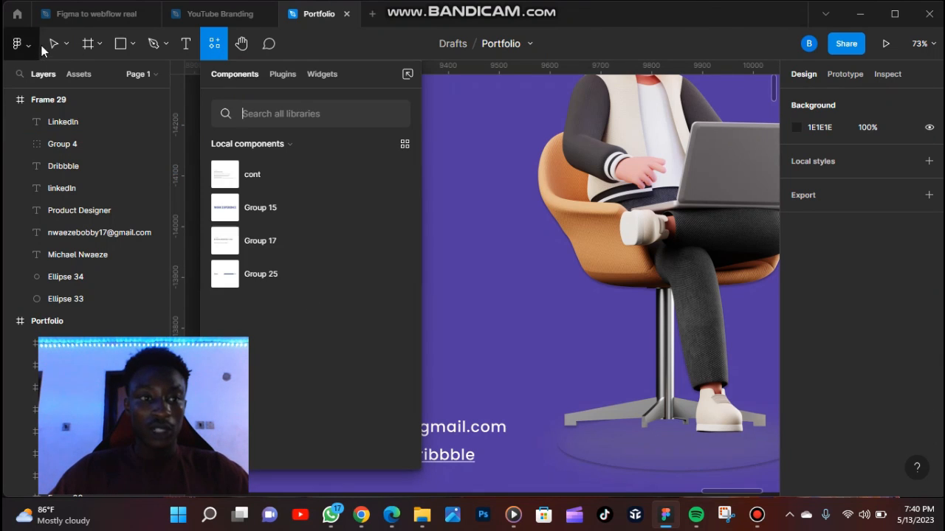
pyautogui.click(186, 43)
pyautogui.write('Li')
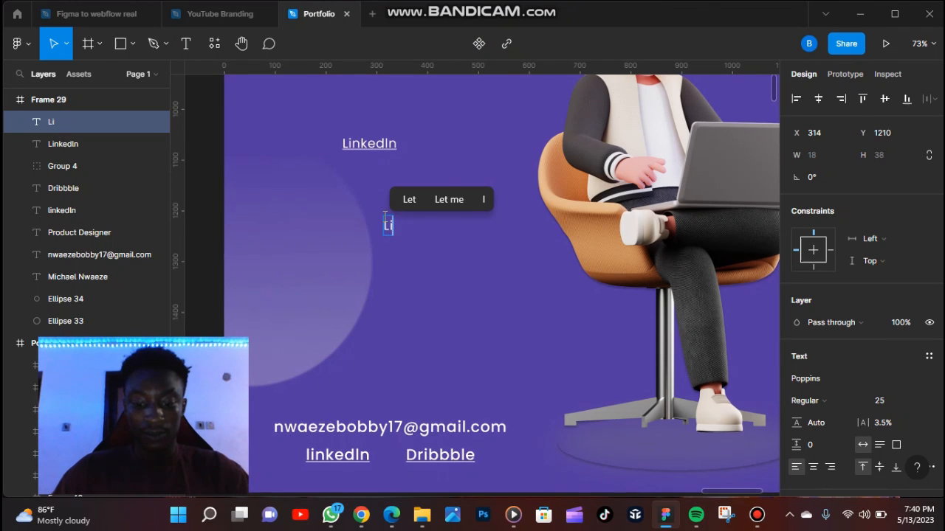
pyautogui.write('nke')
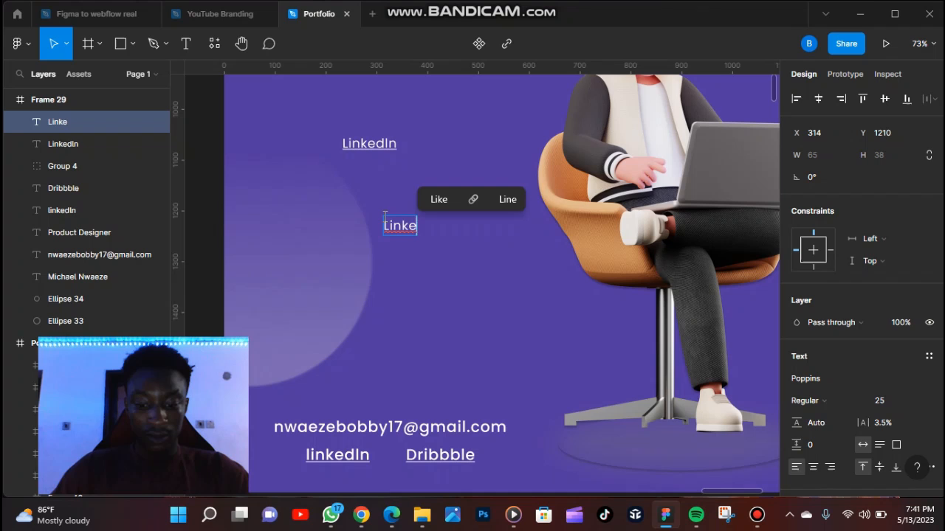
pyautogui.write('dIn')
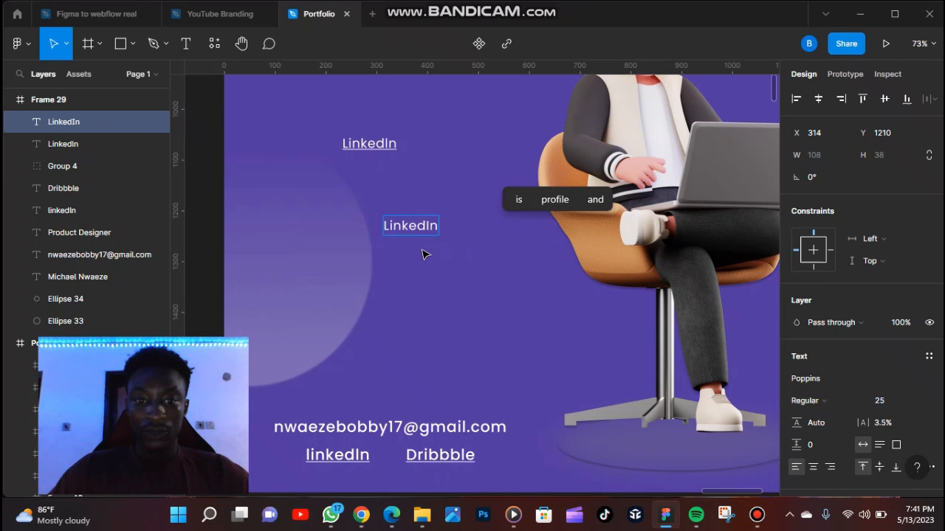
pyautogui.click(410, 225)
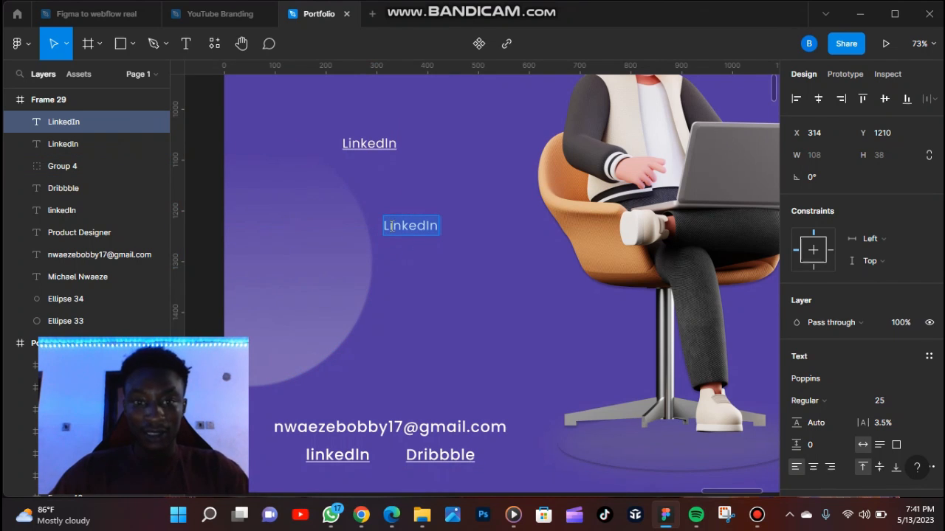
# Step: Link the second LinkedIn text to the profile URL and open it
pyautogui.click(506, 43)
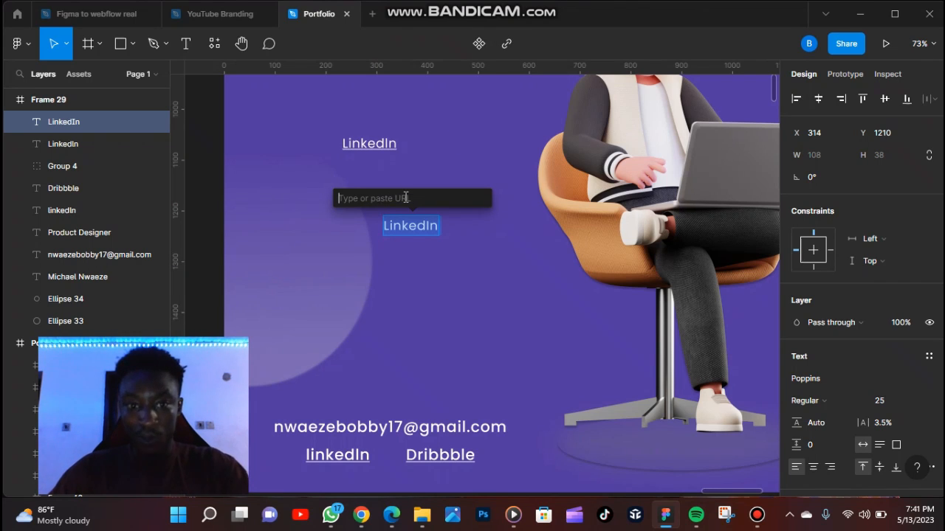
pyautogui.click(506, 44)
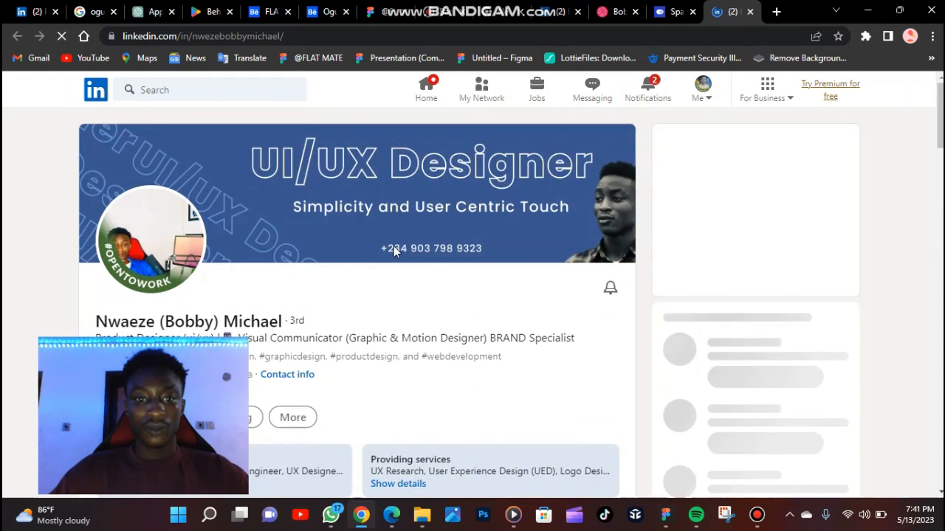
pyautogui.scroll(-3)
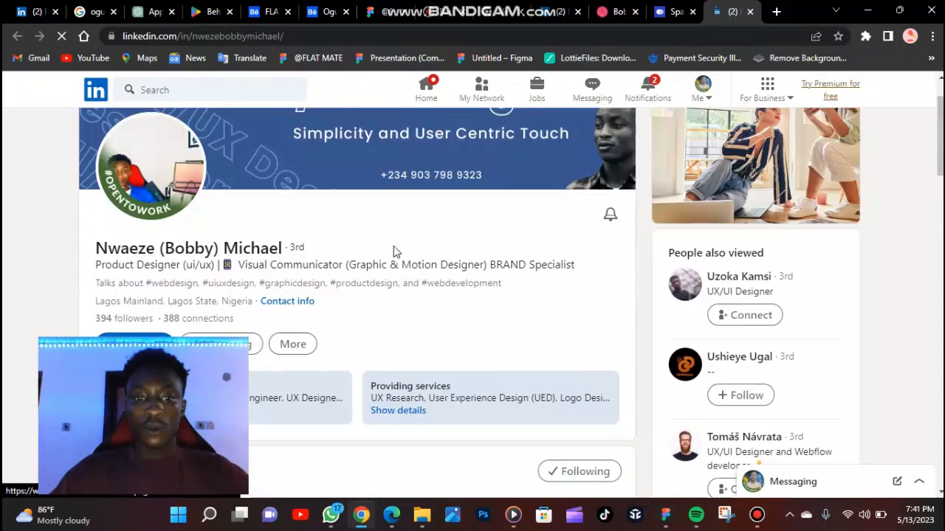